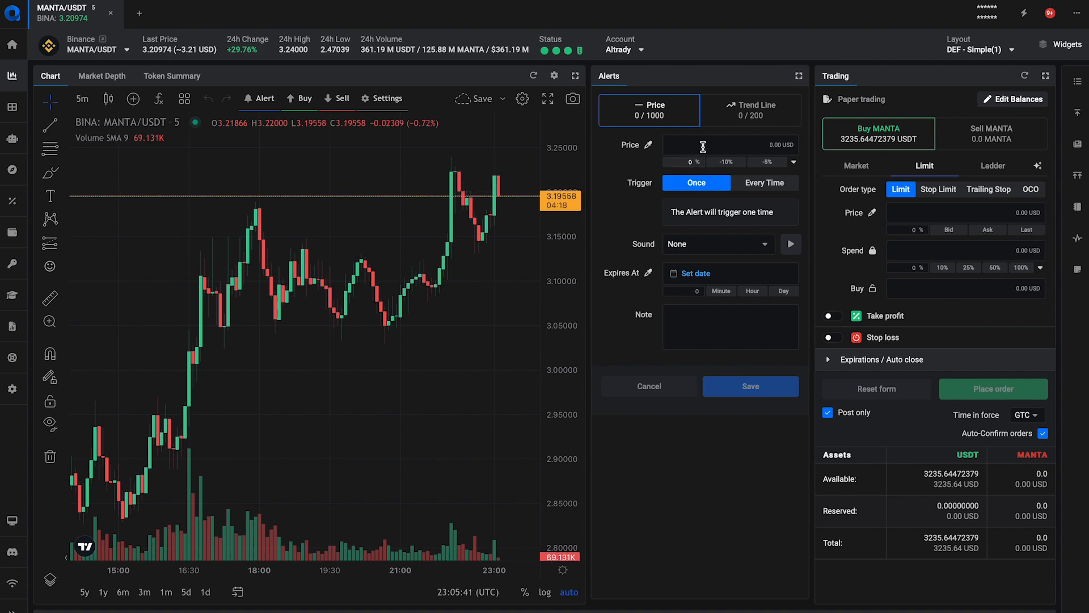
Step: Enter 3.1 USDT as the MANTA/USDT alert's trigger price
left_click(730, 144)
type("3.1")
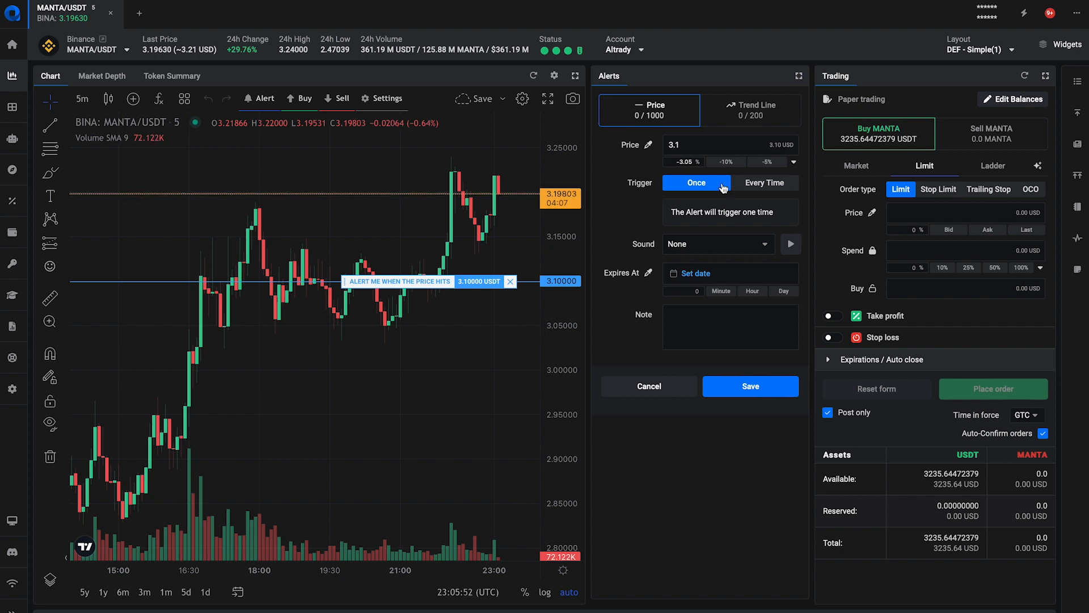
Step: Set the alert to trigger every time and play the Alert 6 sound
left_click(763, 182)
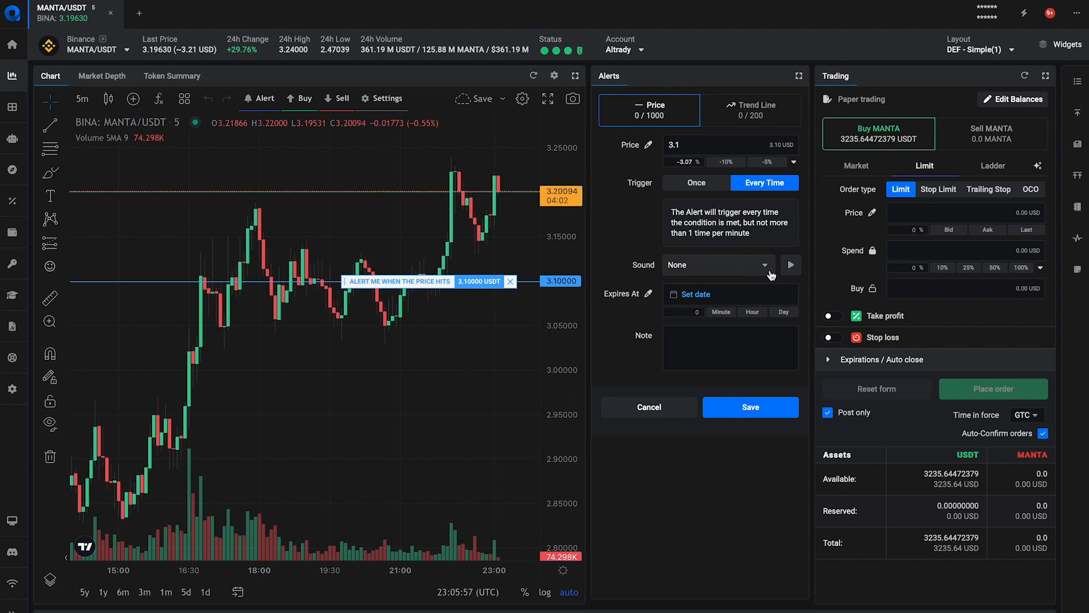
left_click(716, 264)
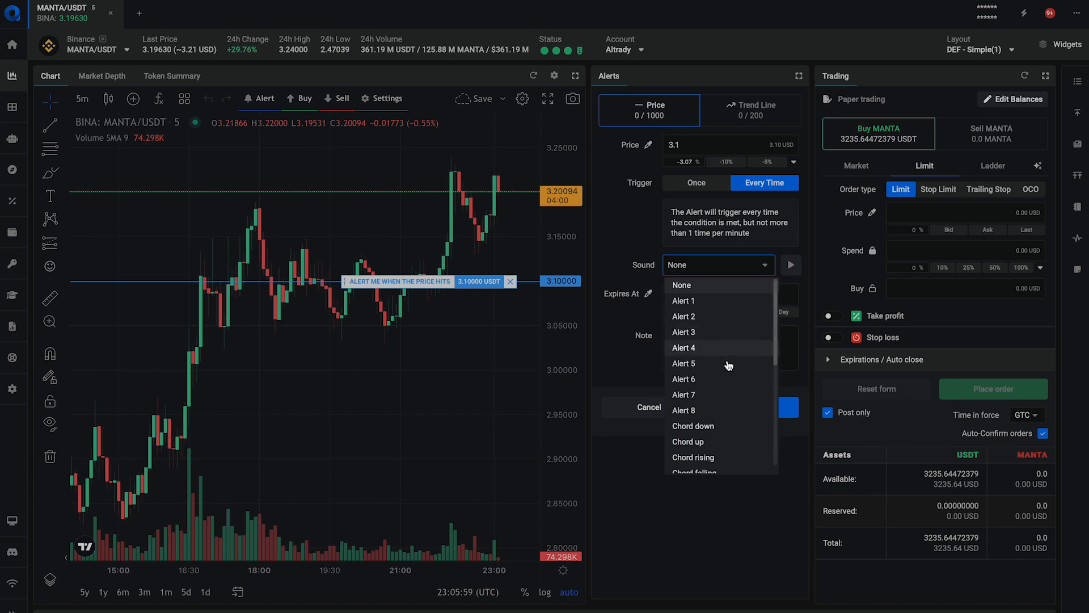
left_click(683, 379)
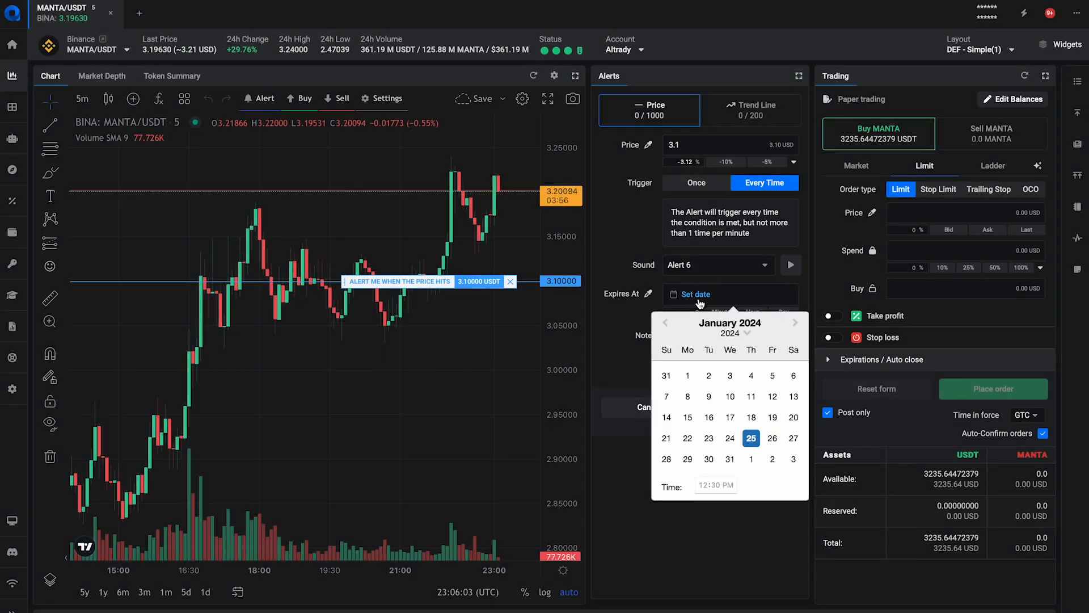
Step: Set expiry 26/01/24 02:00, add the note 'Aler', and save the alert
left_click(771, 438)
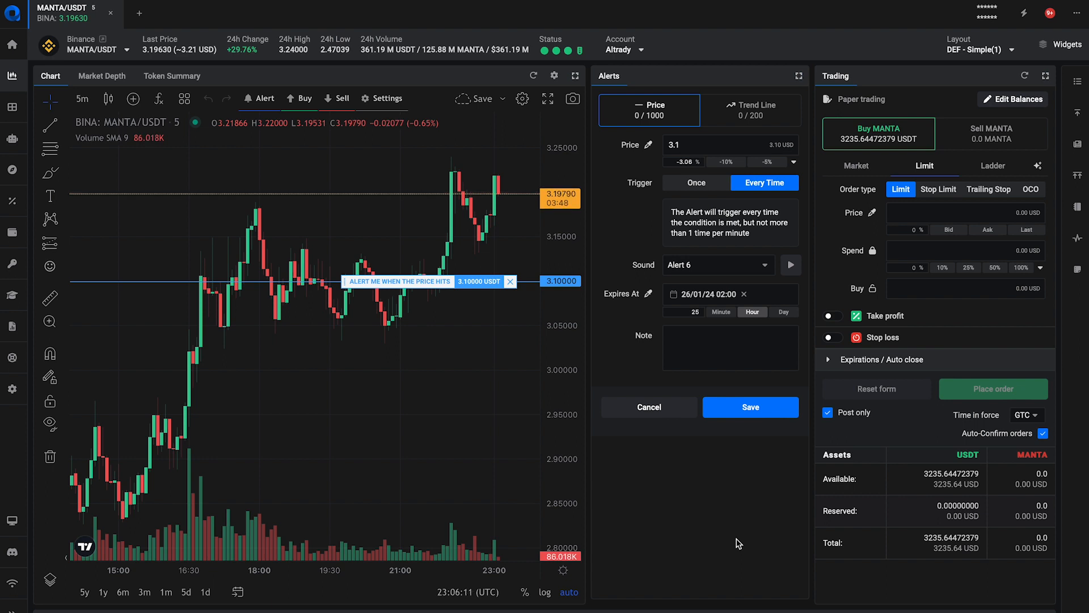
left_click(729, 348)
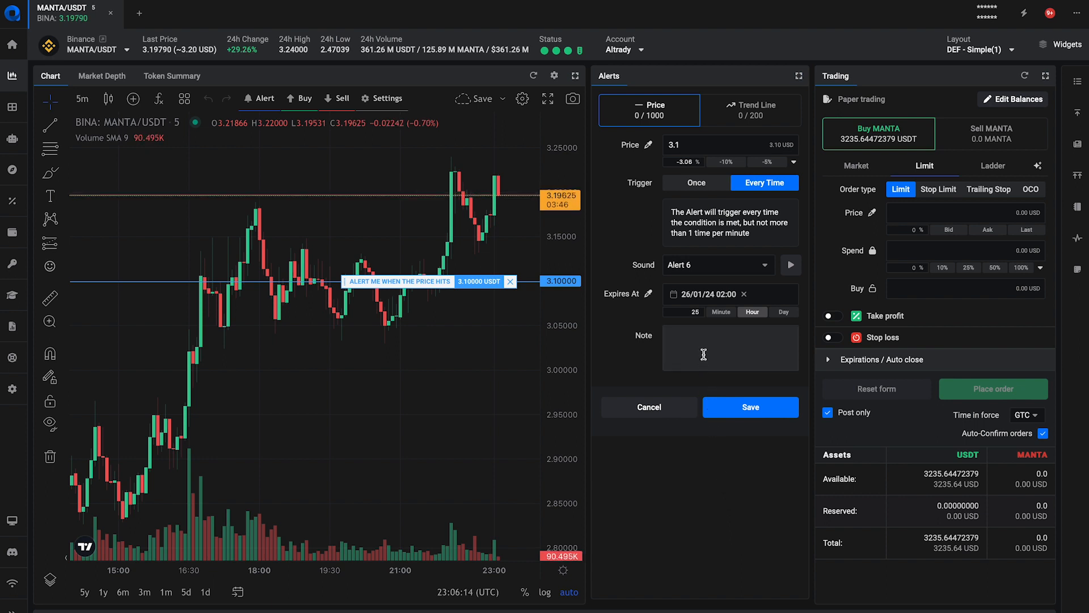
type("Aler")
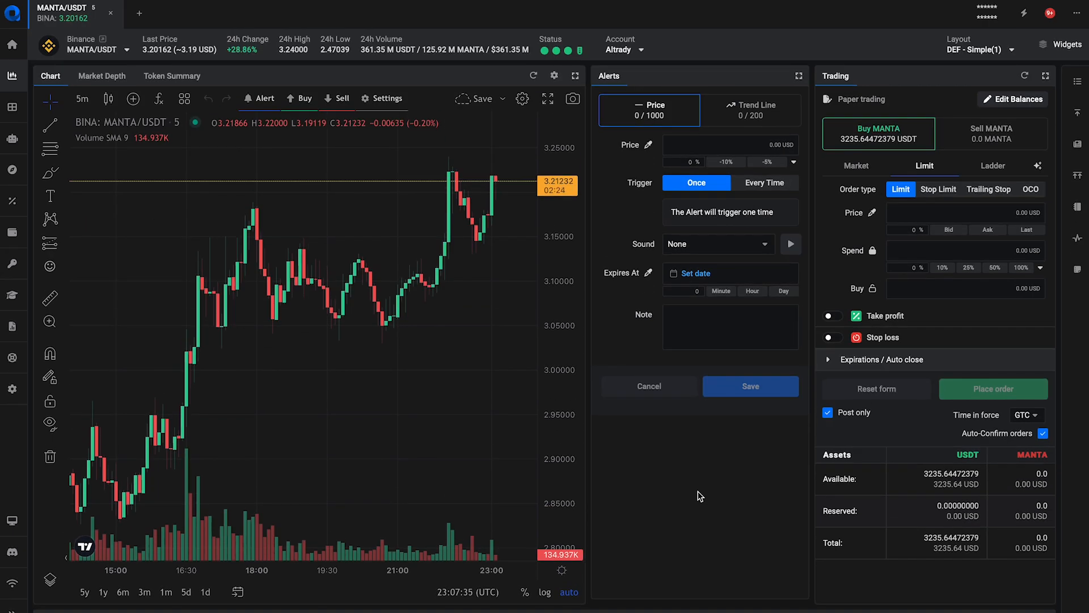
mouse_move(491, 361)
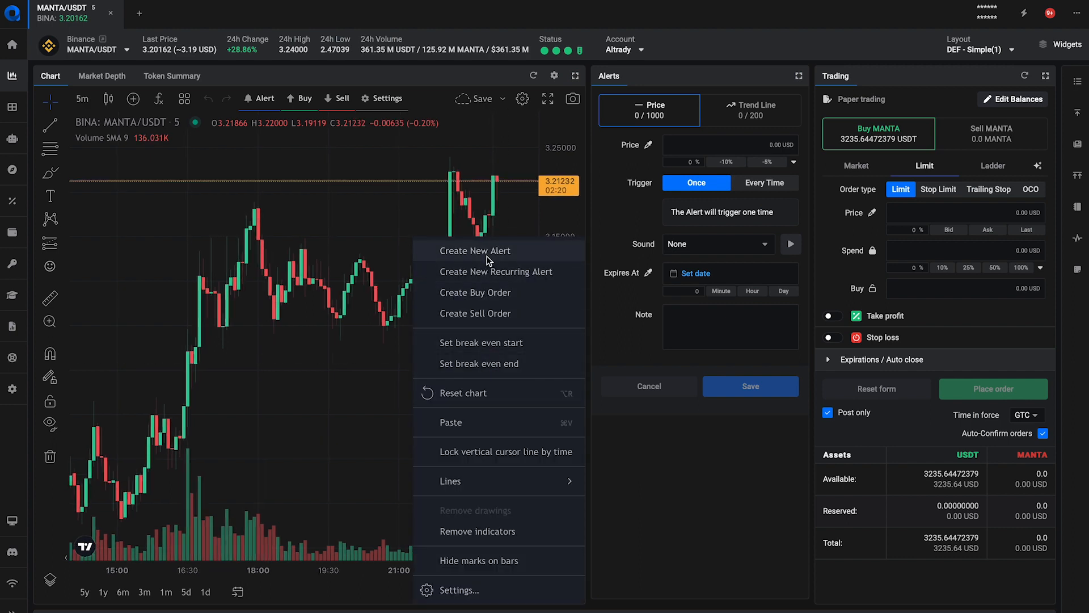
Step: Create a new alert at 3.01092 USDT from the chart's right-click menu
left_click(476, 251)
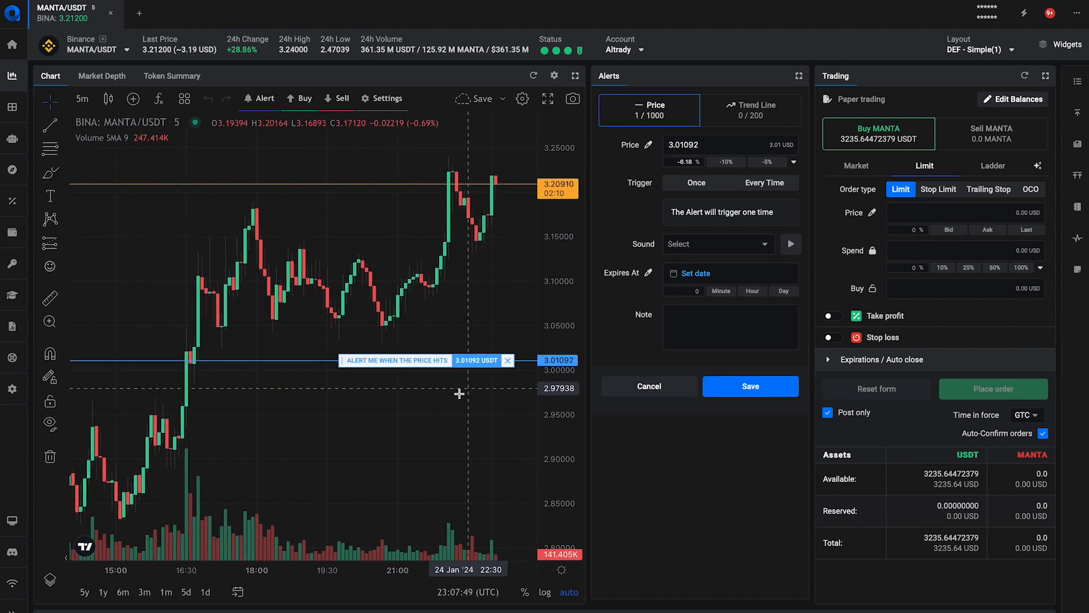
mouse_move(404, 369)
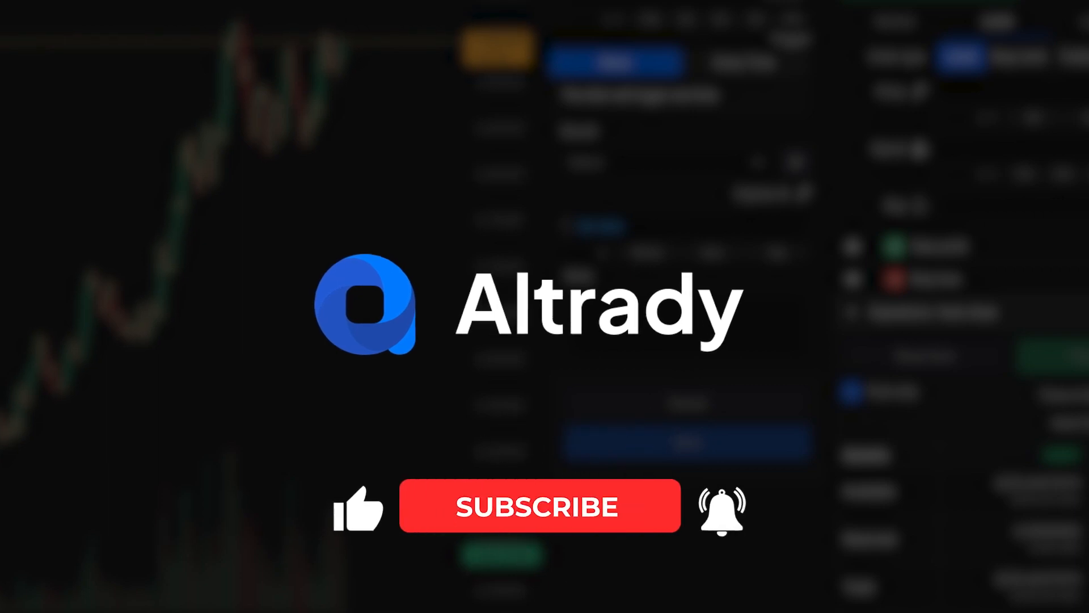
left_click(539, 505)
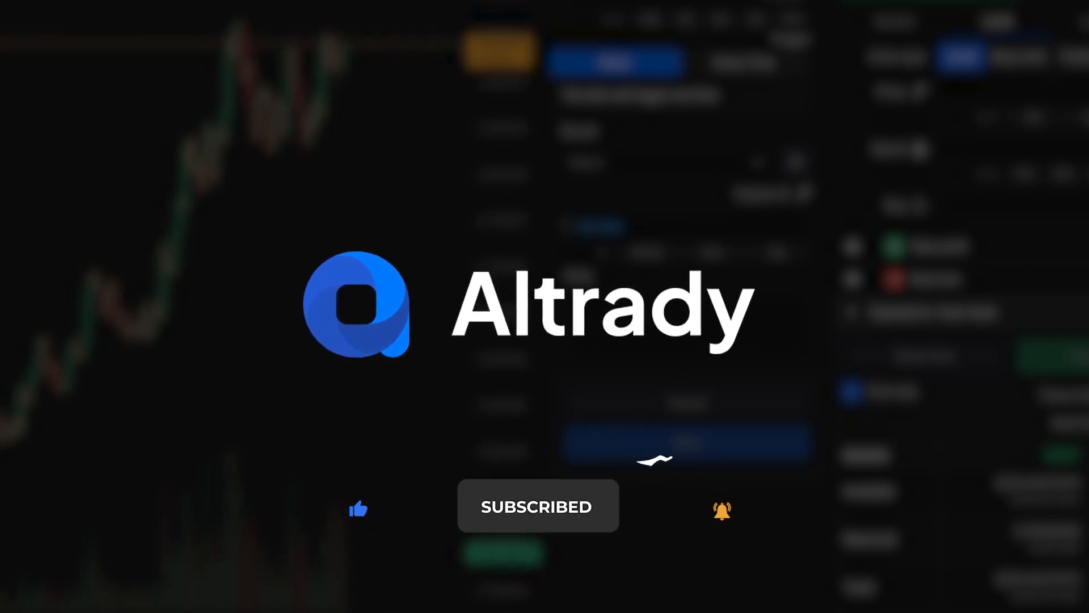